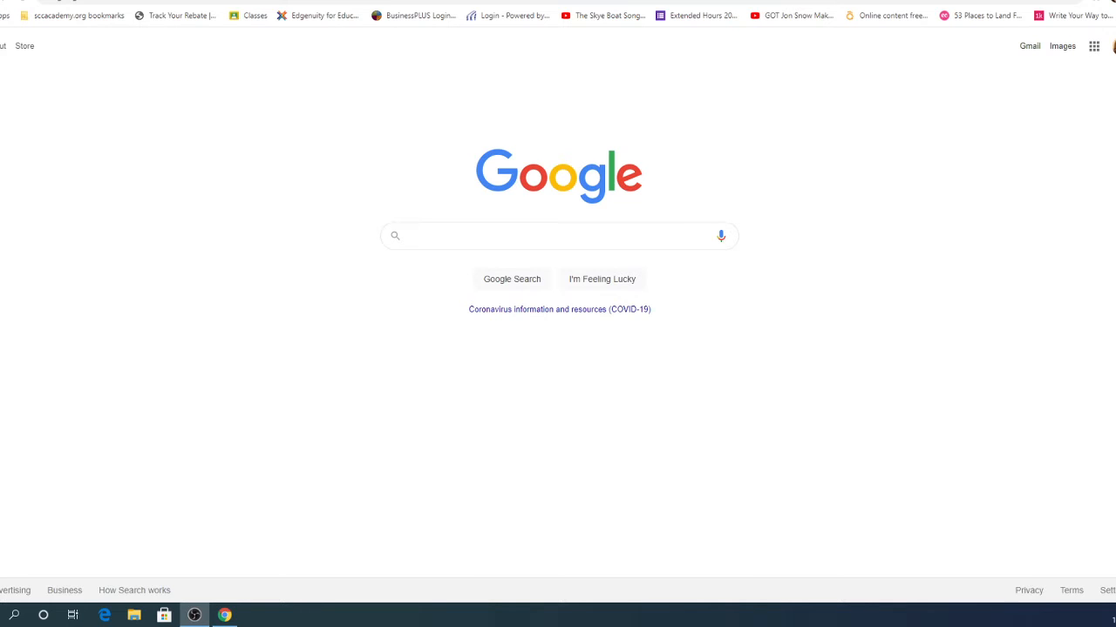
# Step: Search Google for "quotes about overcoming challenges" using the suggested completion
pyautogui.click(558, 235)
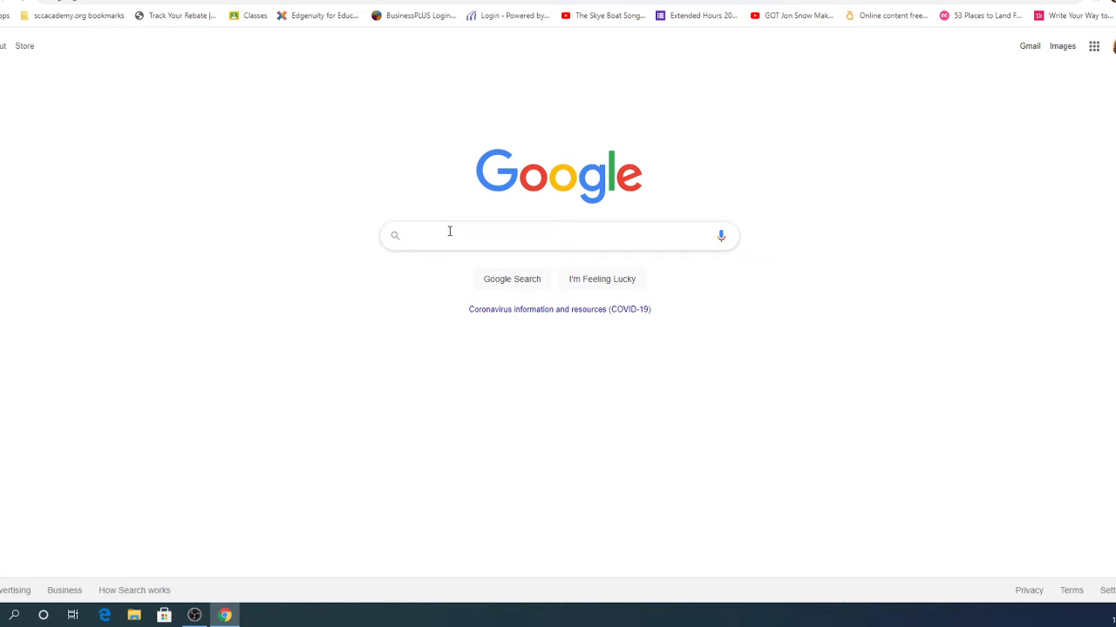
pyautogui.click(449, 236)
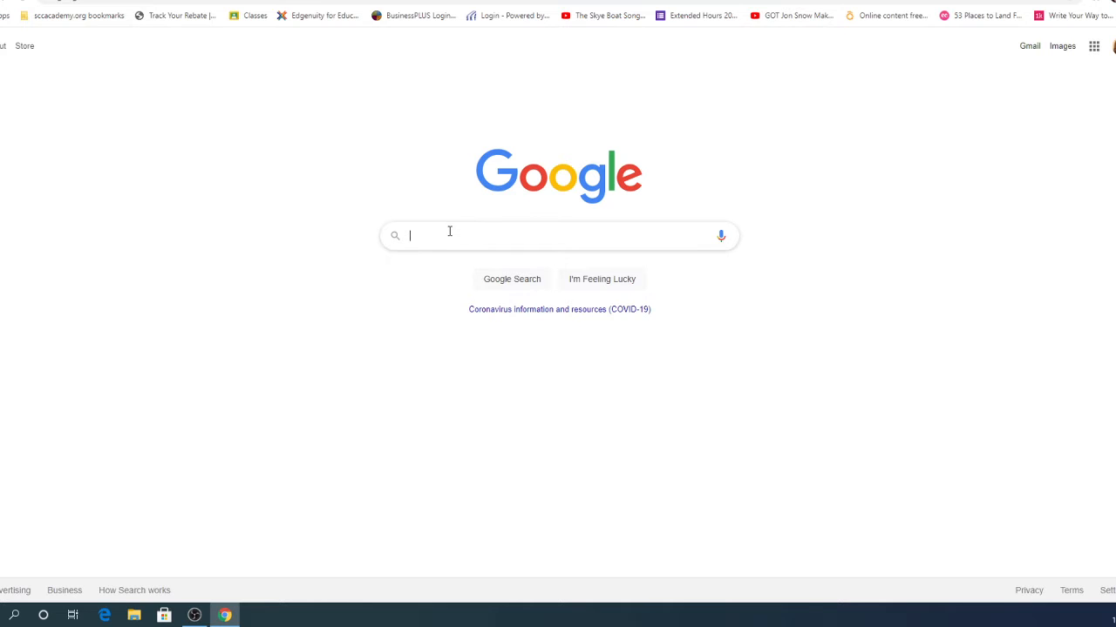
pyautogui.write('quotes about overcoming')
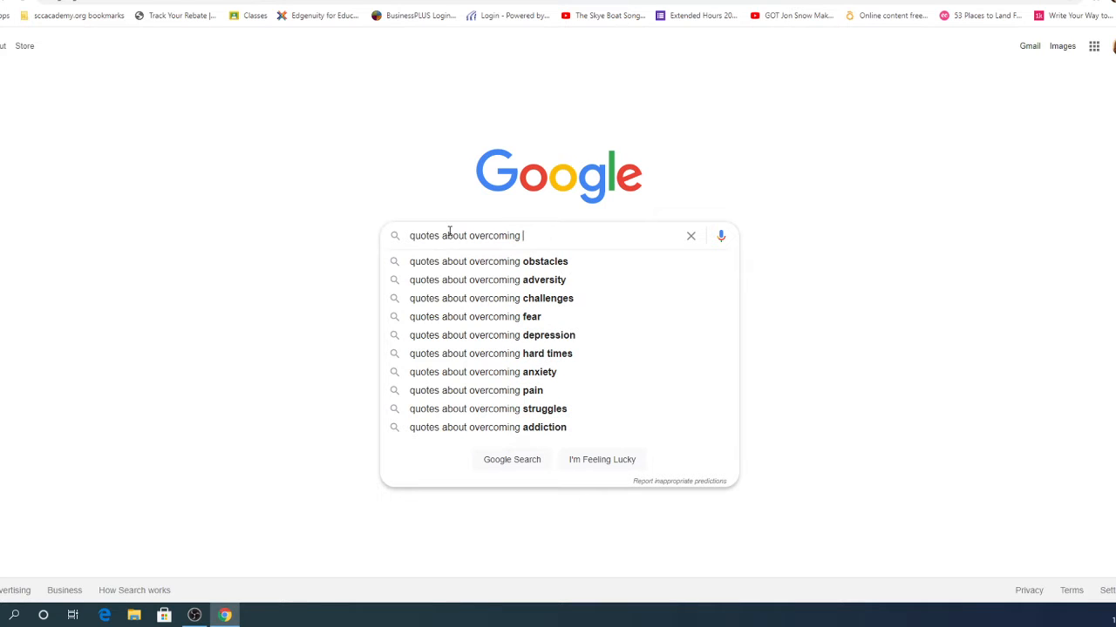
pyautogui.moveTo(564, 261)
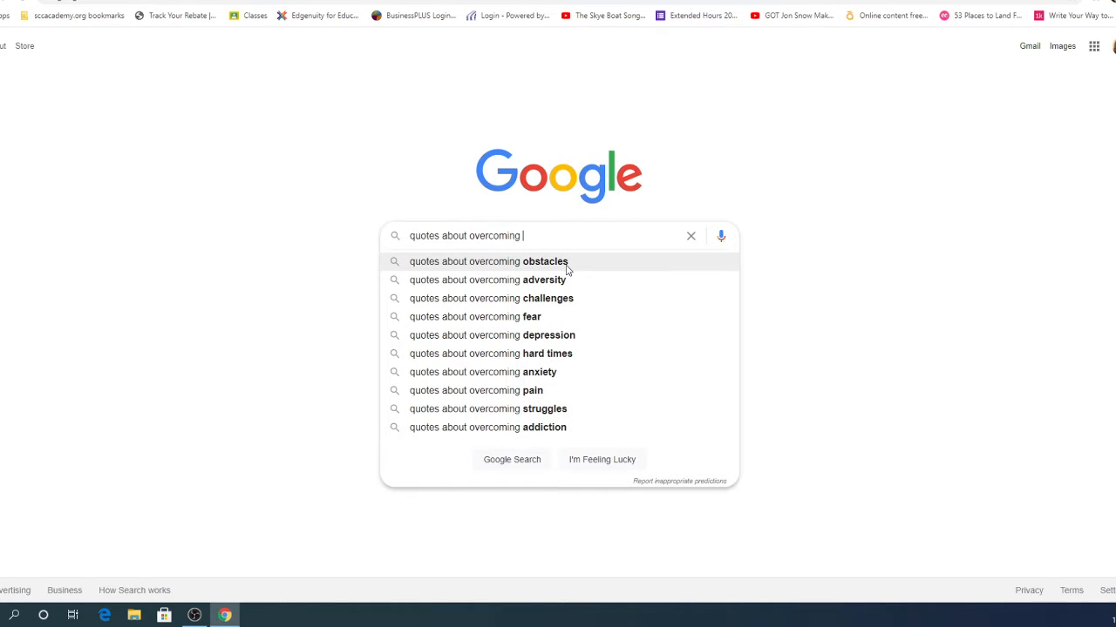
pyautogui.moveTo(551, 317)
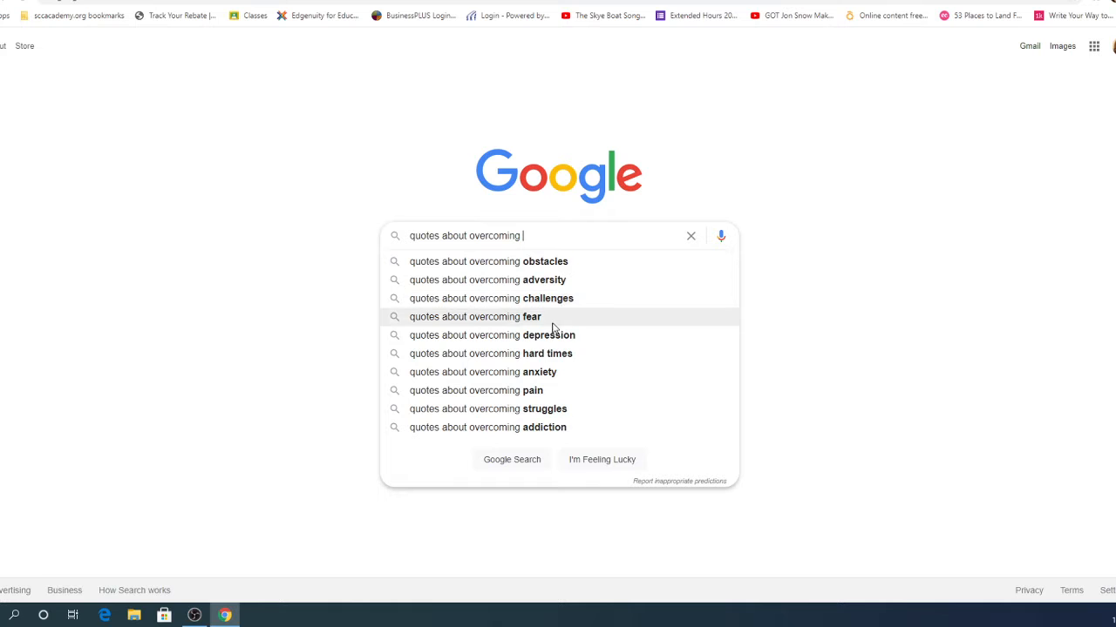
pyautogui.click(492, 298)
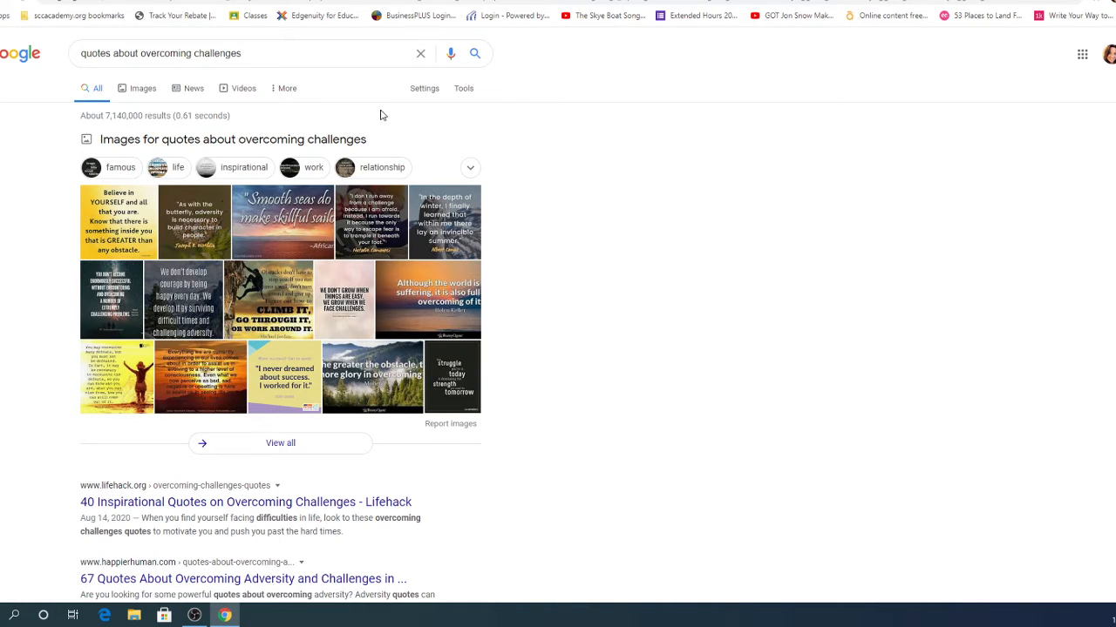
# Step: Switch the results to Images and browse the quote pictures
pyautogui.click(136, 87)
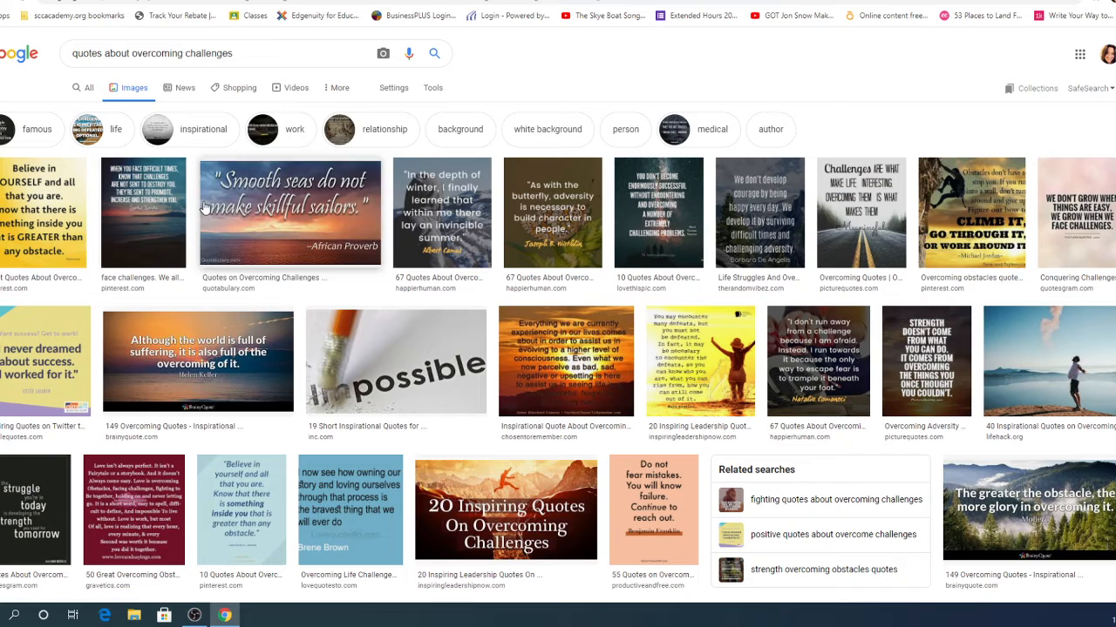
pyautogui.moveTo(552, 224)
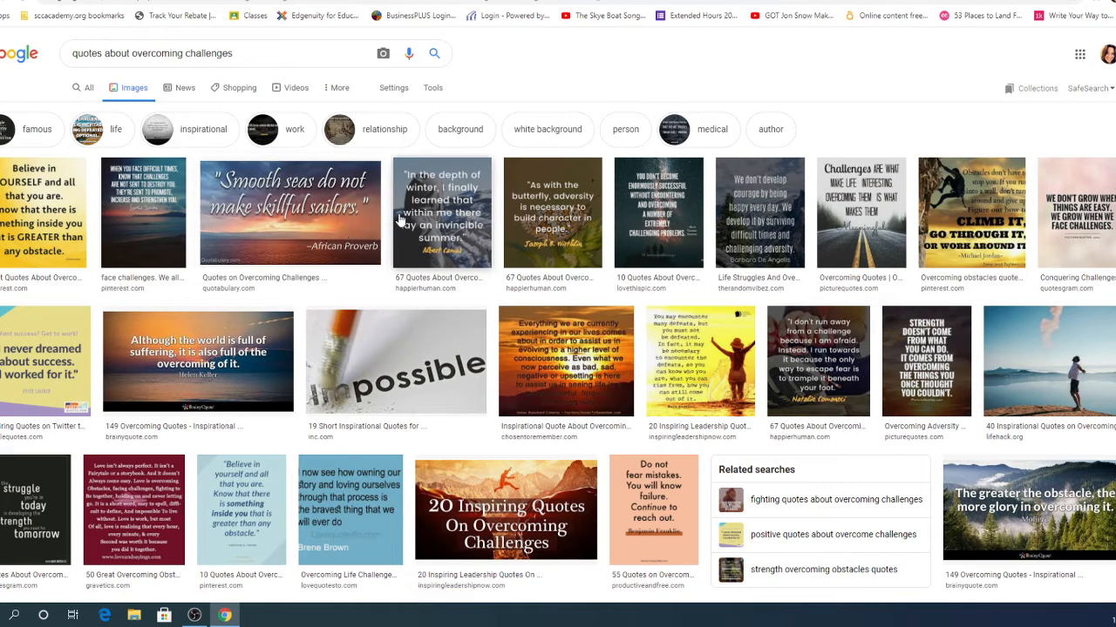
pyautogui.moveTo(474, 254)
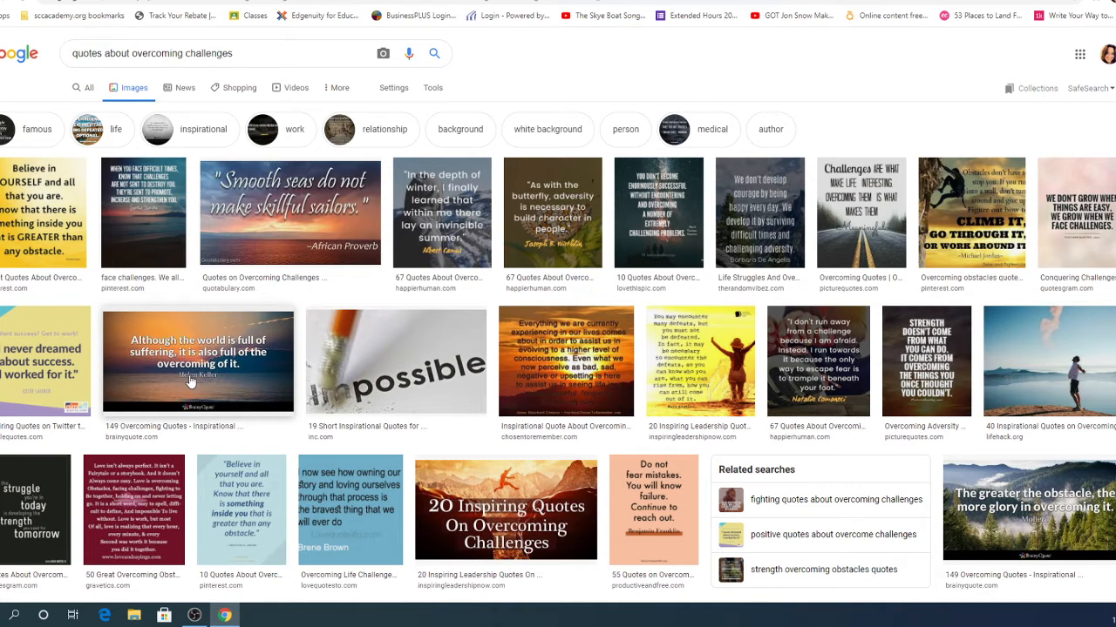
pyautogui.moveTo(233, 390)
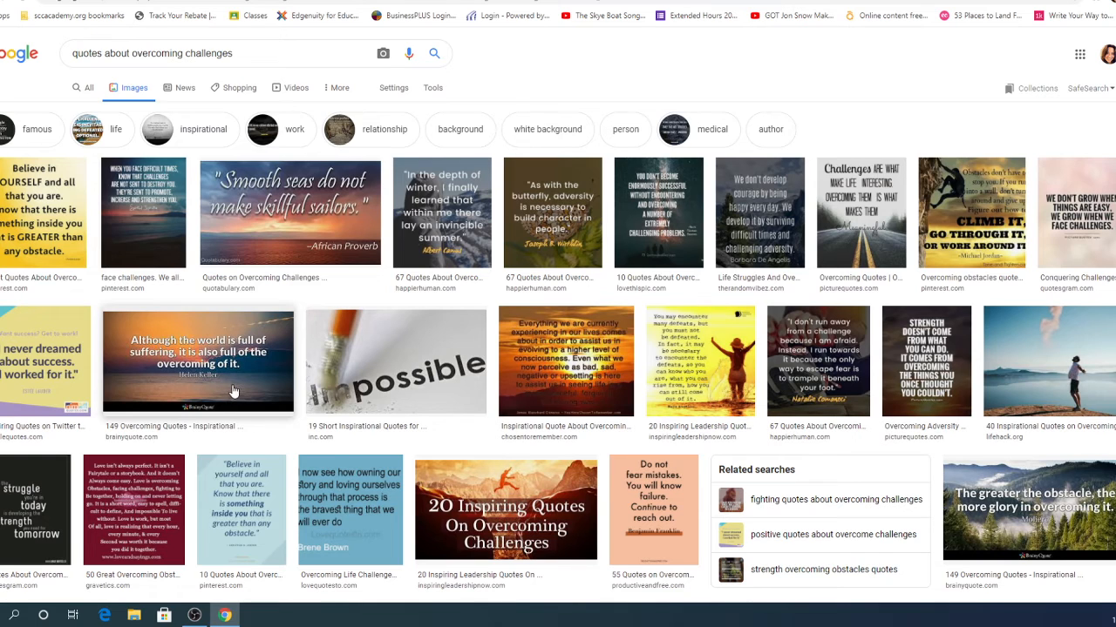
pyautogui.moveTo(296, 392)
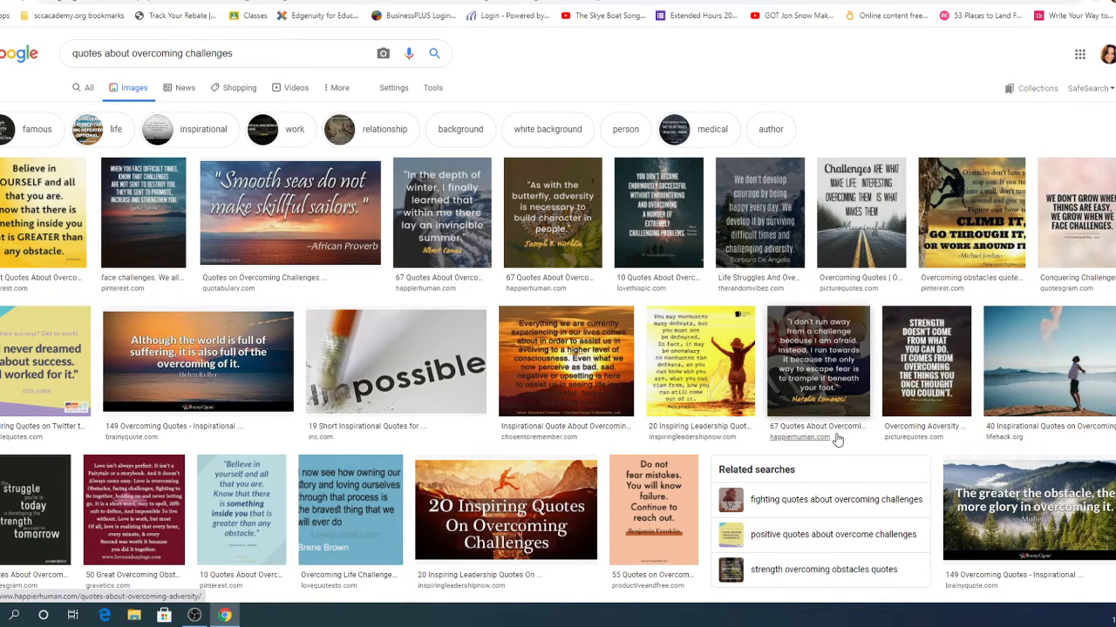
pyautogui.moveTo(253, 404)
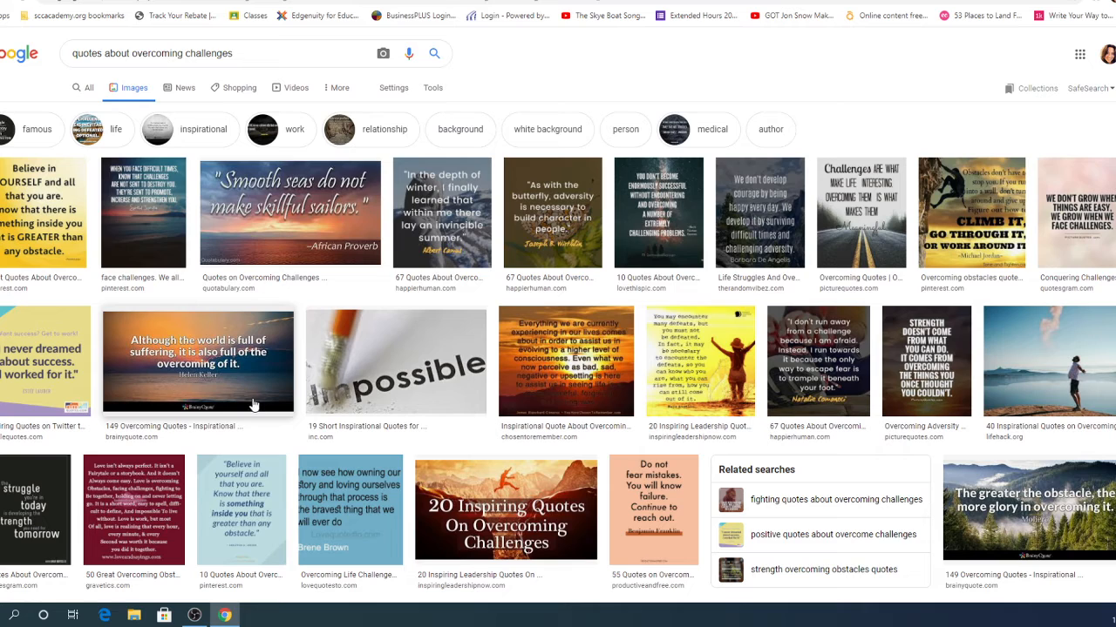
pyautogui.moveTo(258, 390)
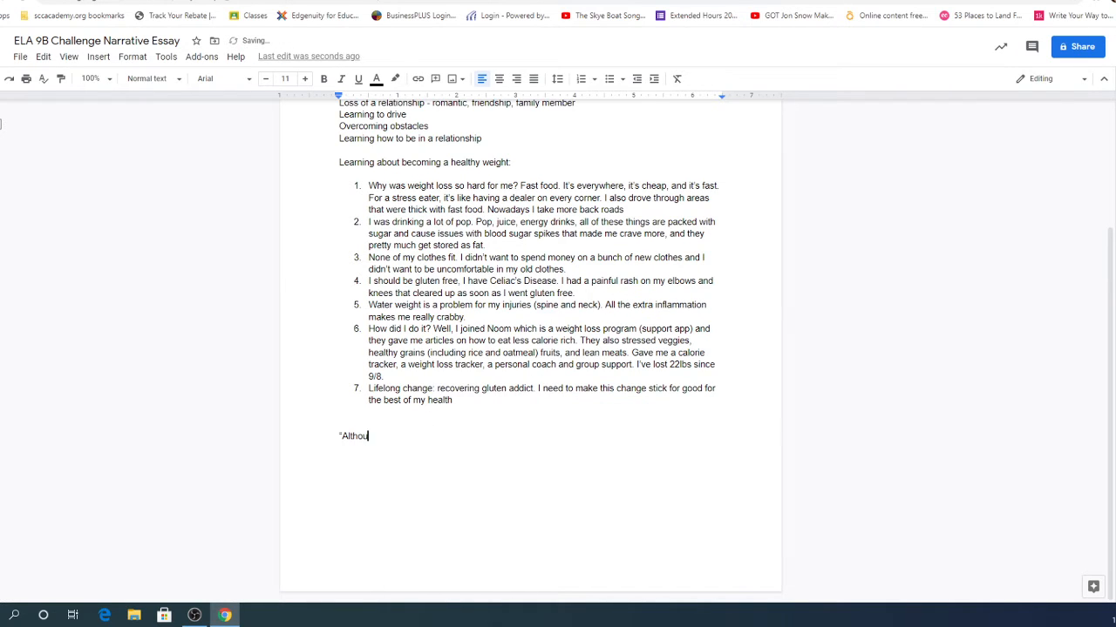
# Step: Type "Although the world is full of suffering, it is also full of the overcoming of it." and drop the stray dash
pyautogui.write('gh the world')
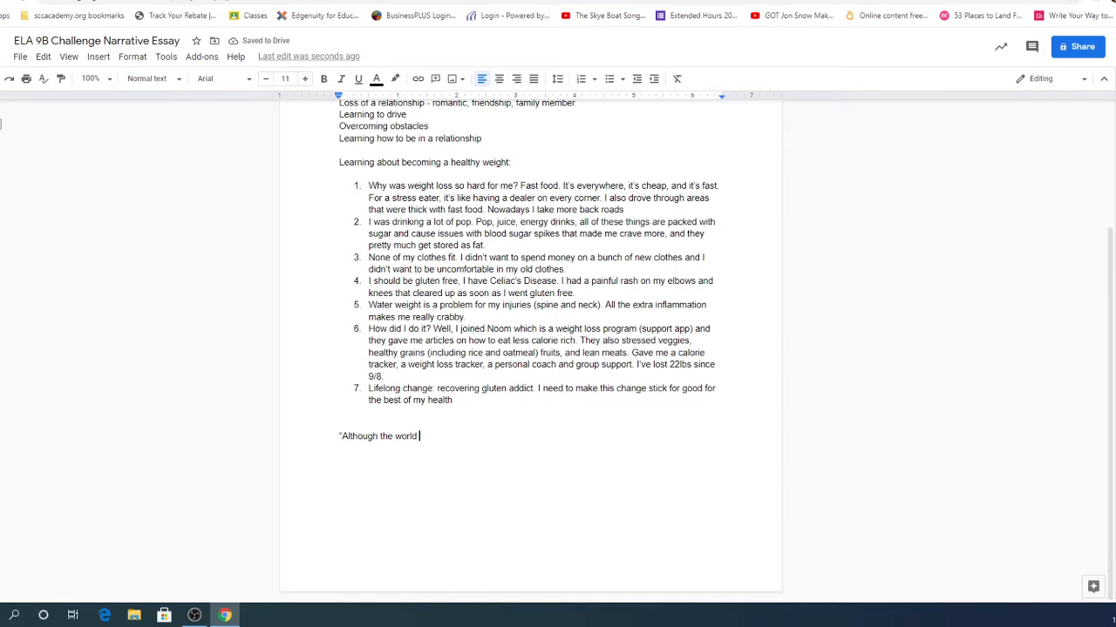
pyautogui.write('is full of')
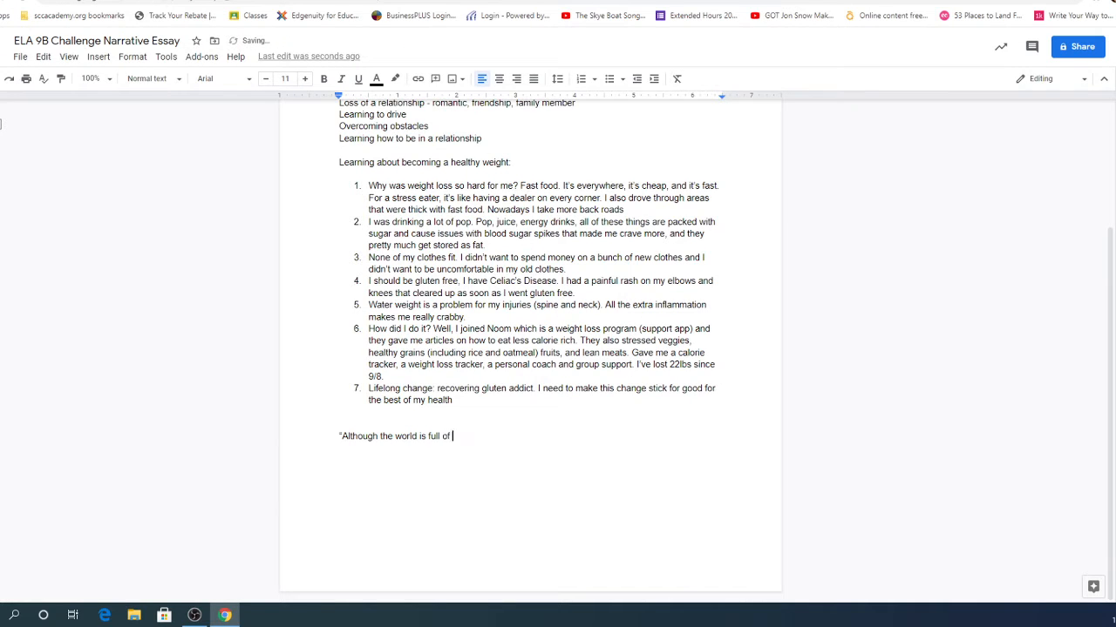
pyautogui.write('suffering, it is also')
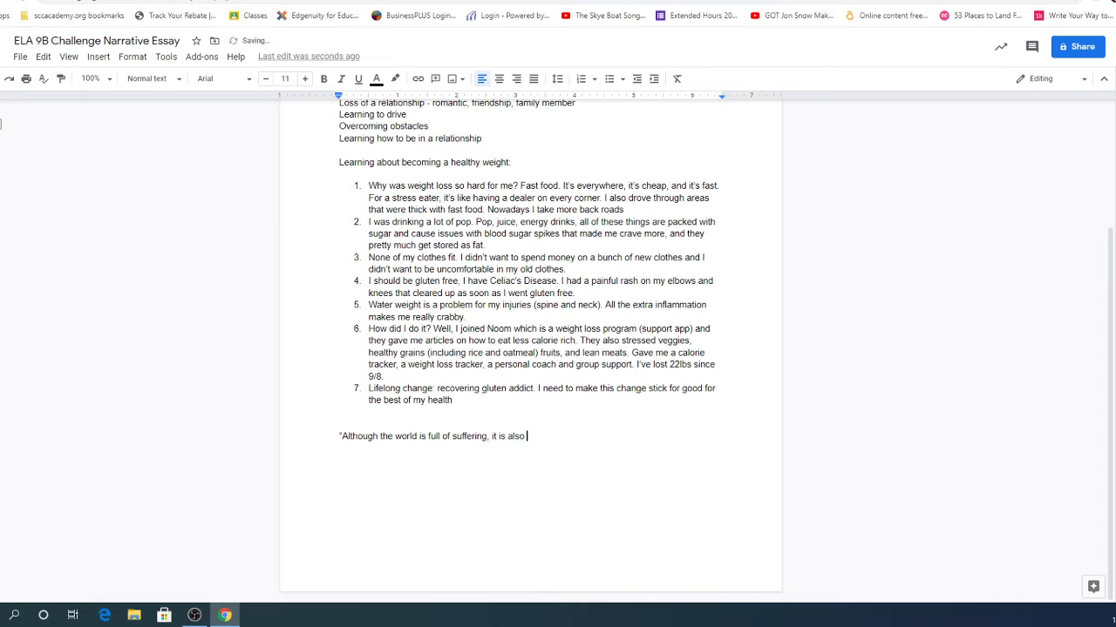
pyautogui.write('full of the ove')
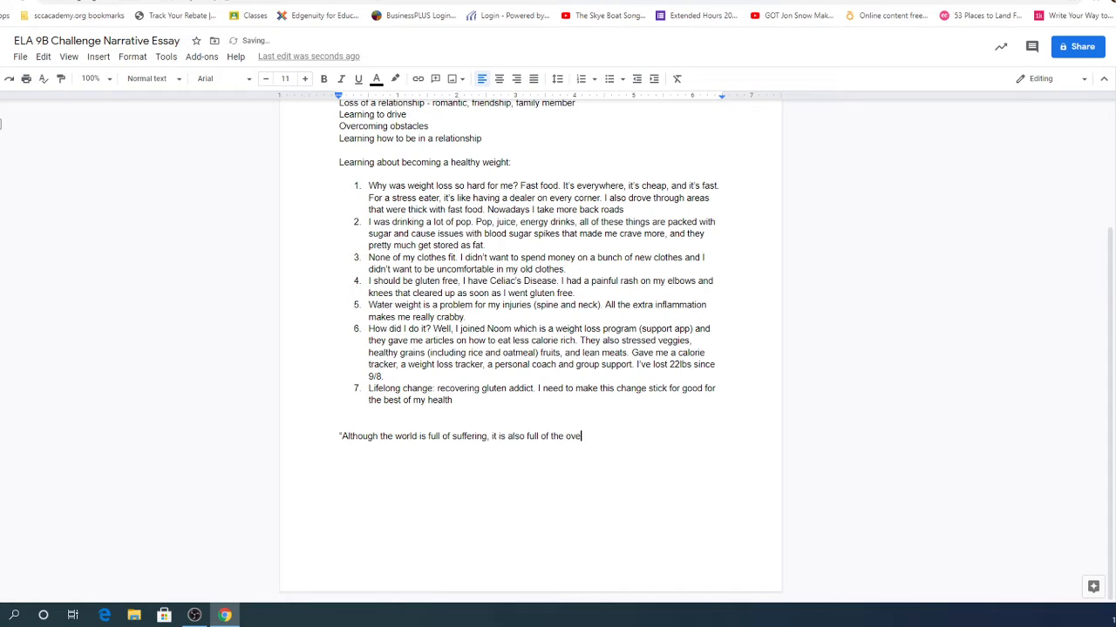
pyautogui.write('rcoming of it.')
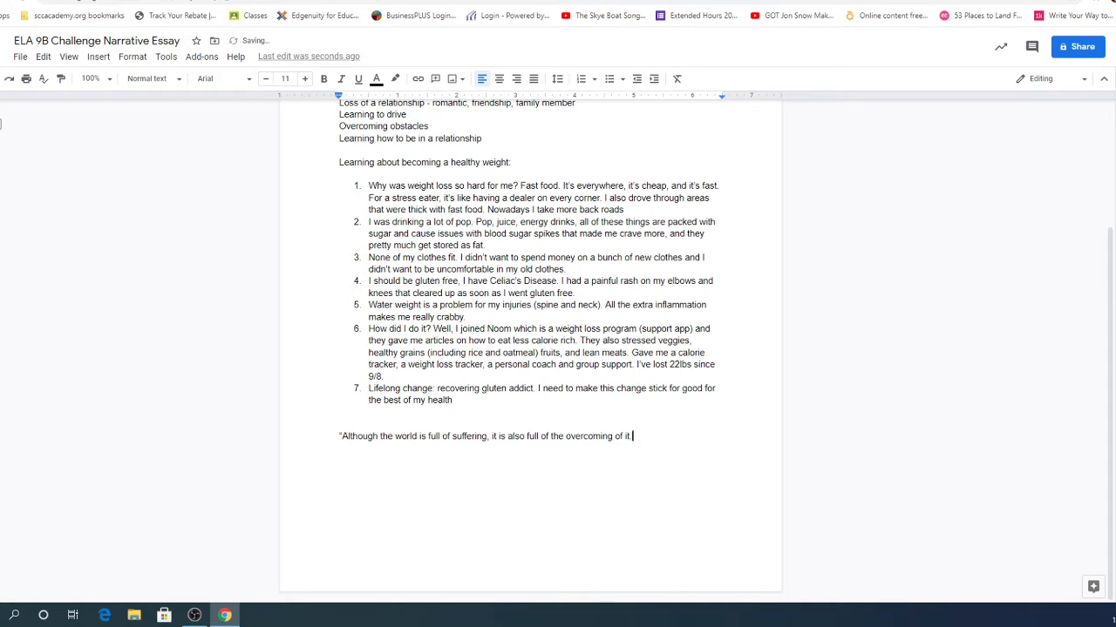
pyautogui.write('" -')
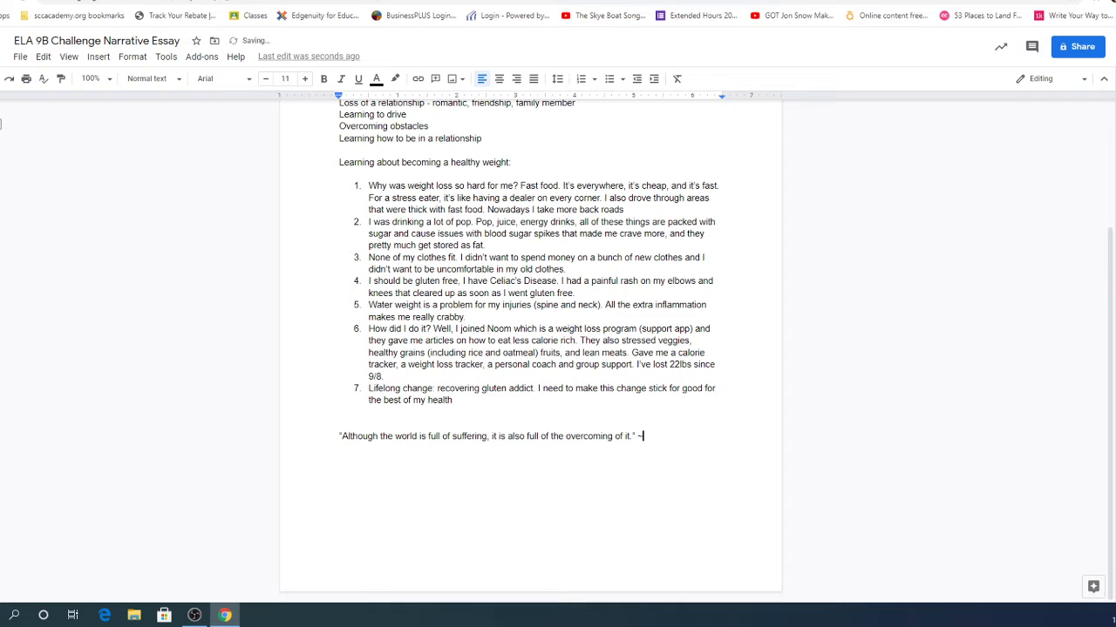
pyautogui.press('Backspace')
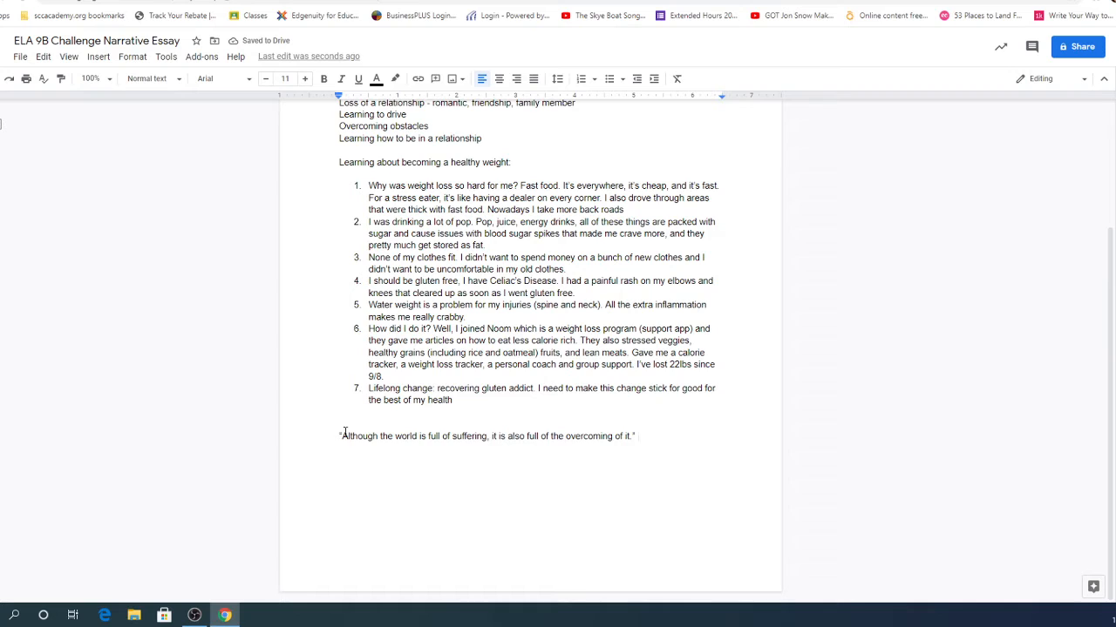
# Step: Attribute the quote to Helen Keller and ask "Have you ever suffered until you could overcome a personal challenge?"
pyautogui.write('Helen Kelle')
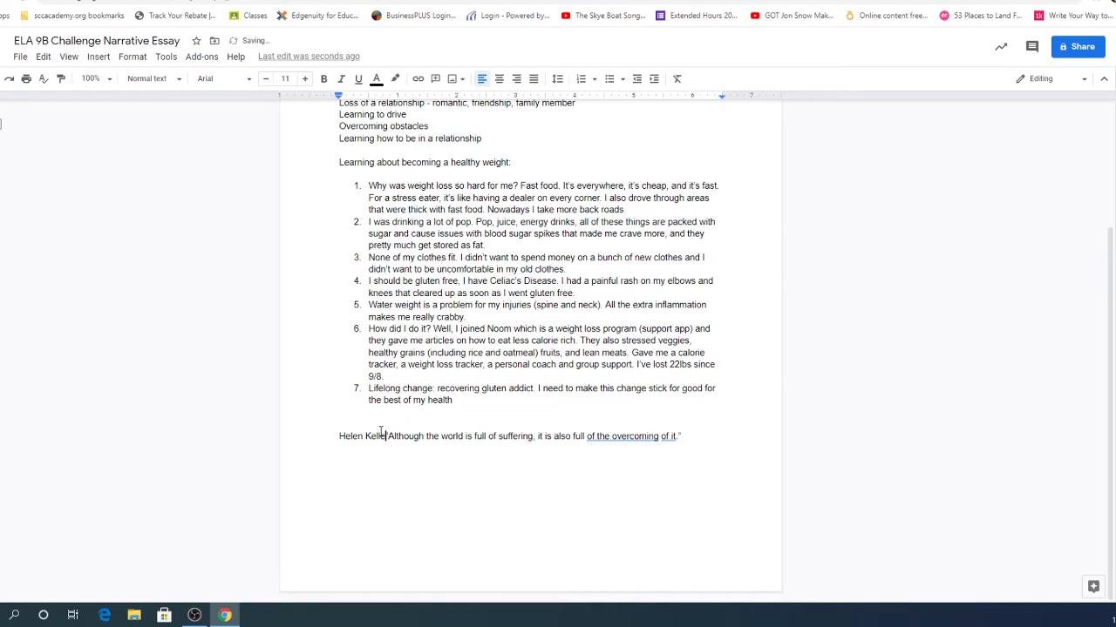
pyautogui.write('once said,')
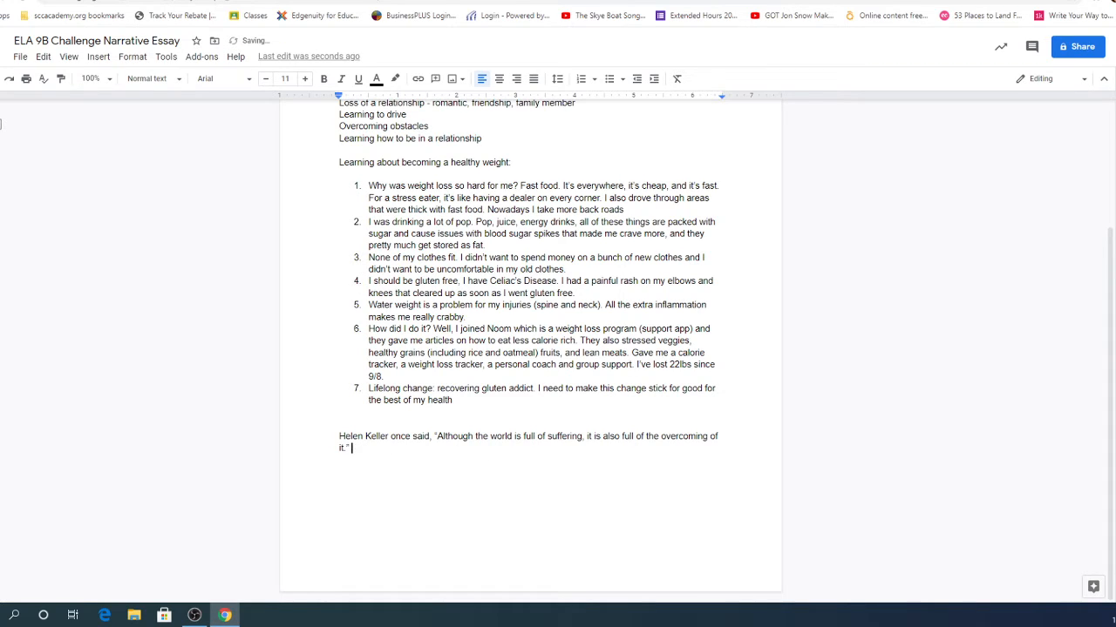
pyautogui.write('Have you ever')
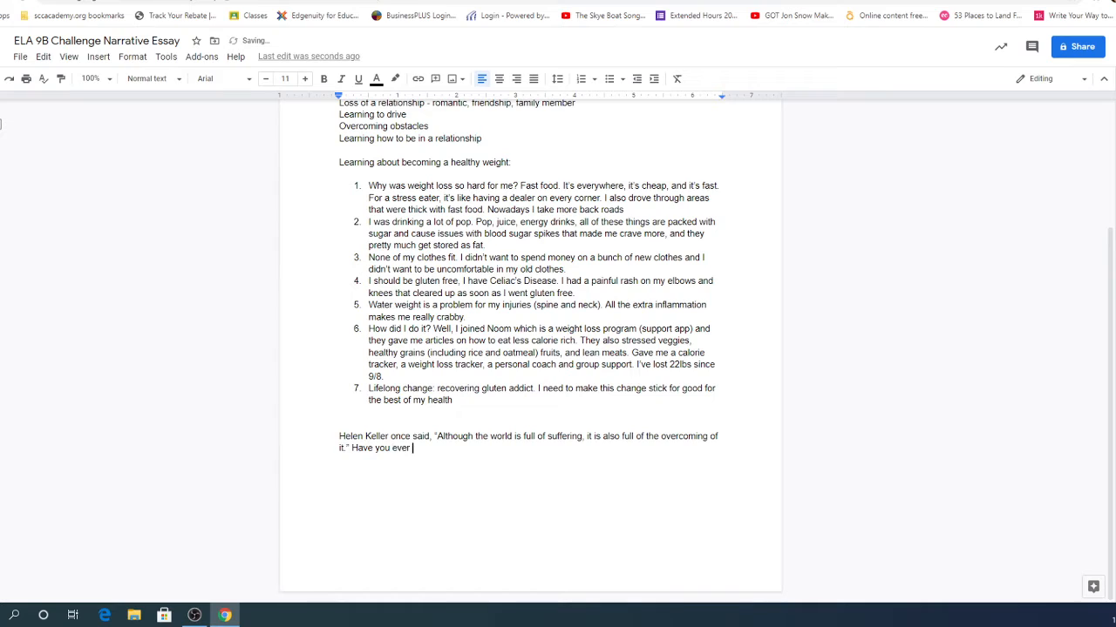
pyautogui.write('suffered')
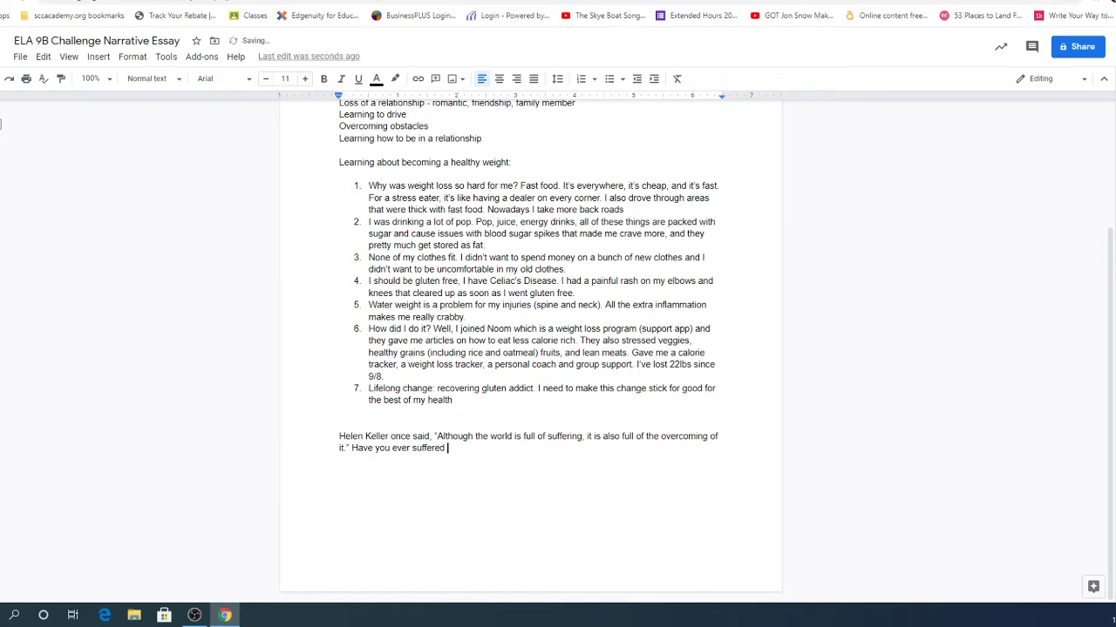
pyautogui.write('until you coul')
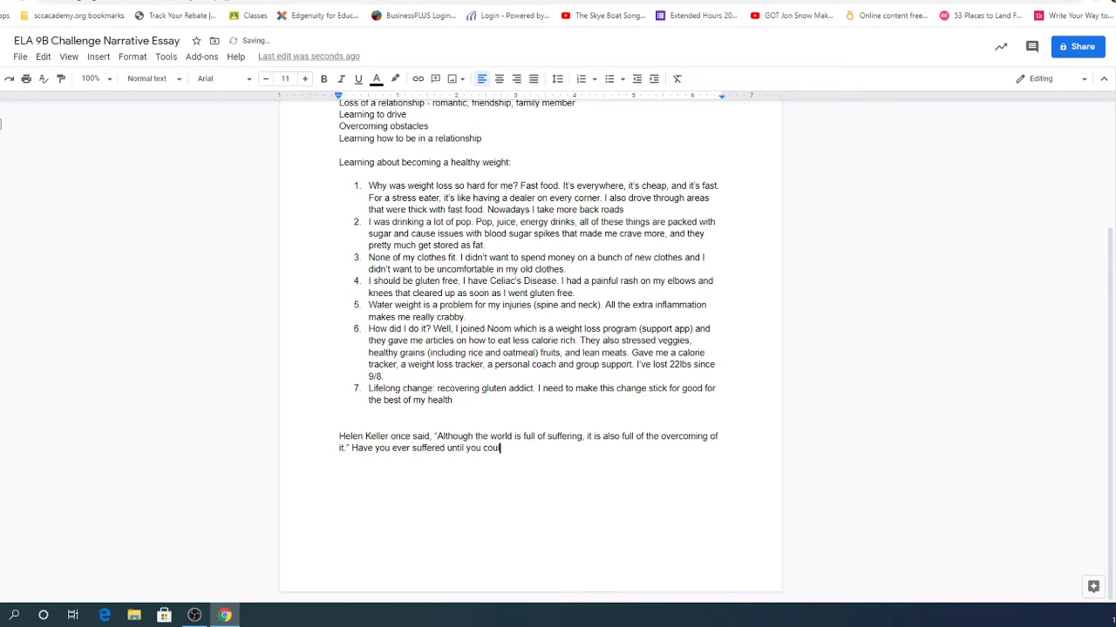
pyautogui.write('d overcome a p')
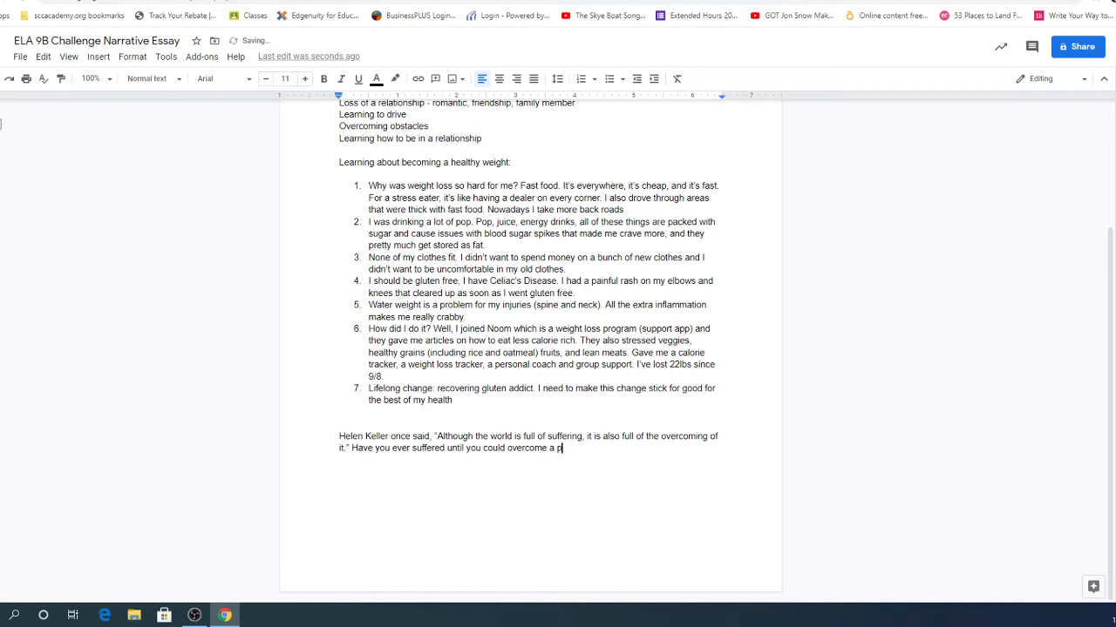
pyautogui.write('ersonal challenge in your life? I know I')
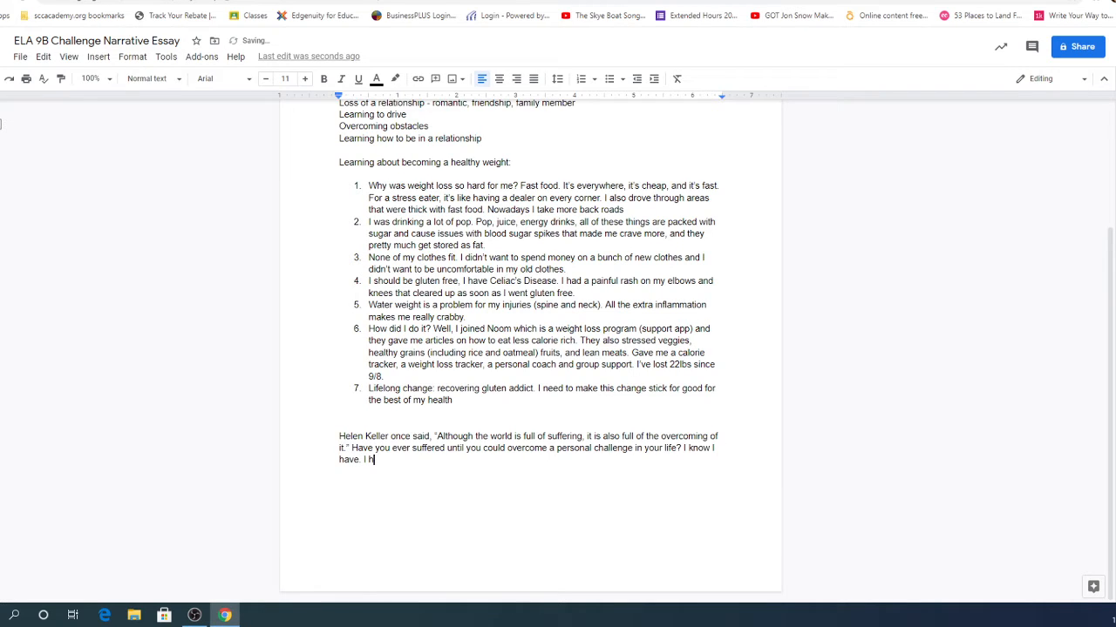
# Step: Add the sentence about struggling with weight and healthy eating habits most of my life
pyautogui.write('ave struggled with')
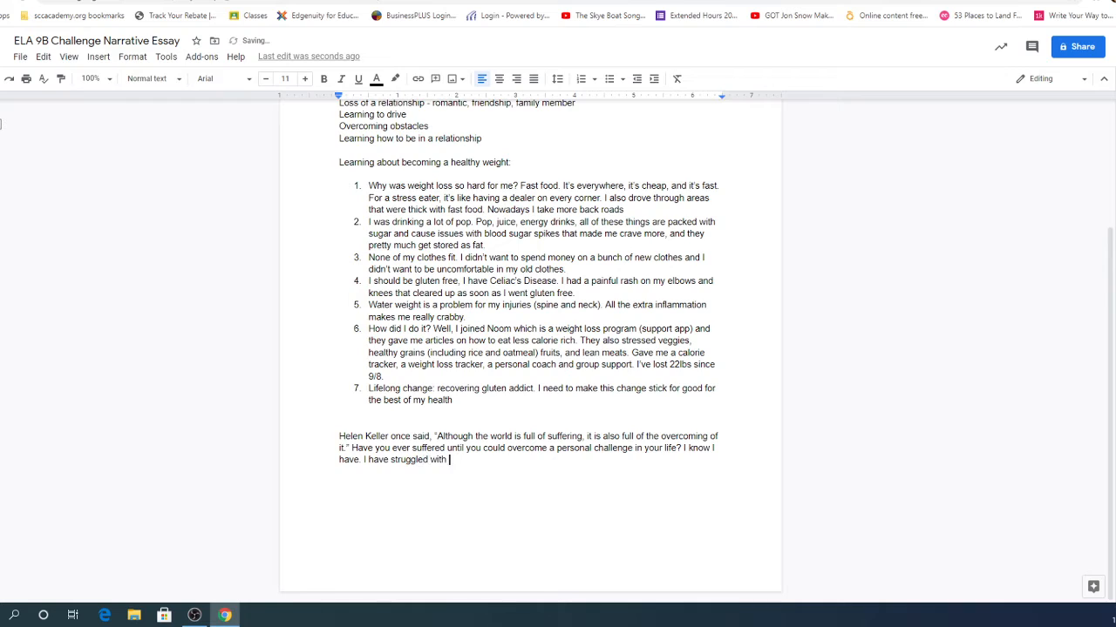
pyautogui.write('my weight and healthy eating habits for mo')
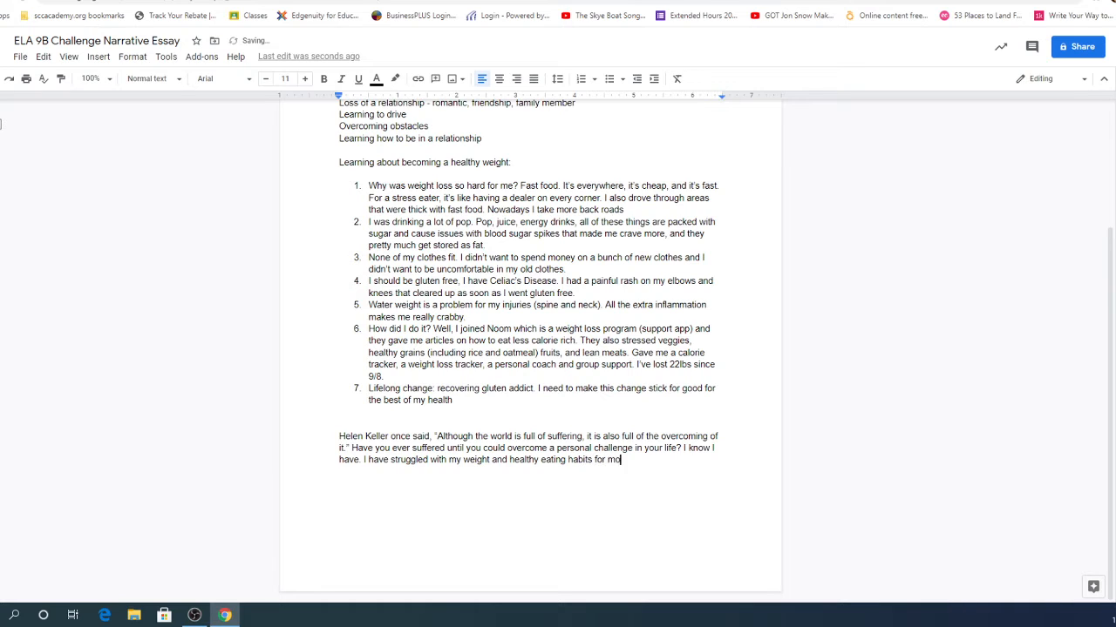
pyautogui.write('st of my life.')
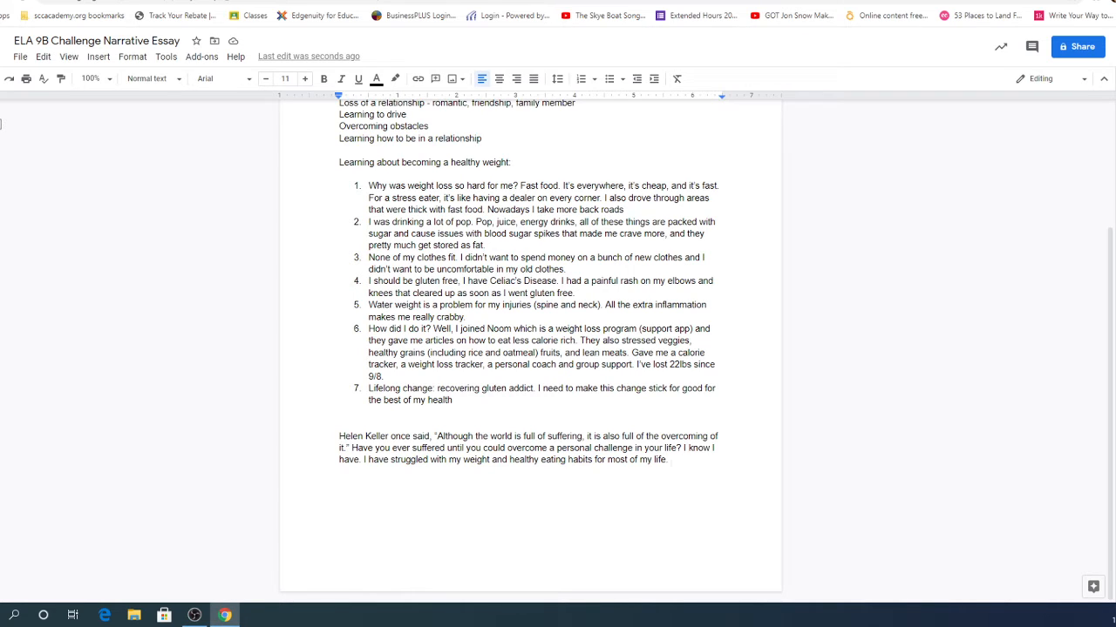
pyautogui.click(669, 460)
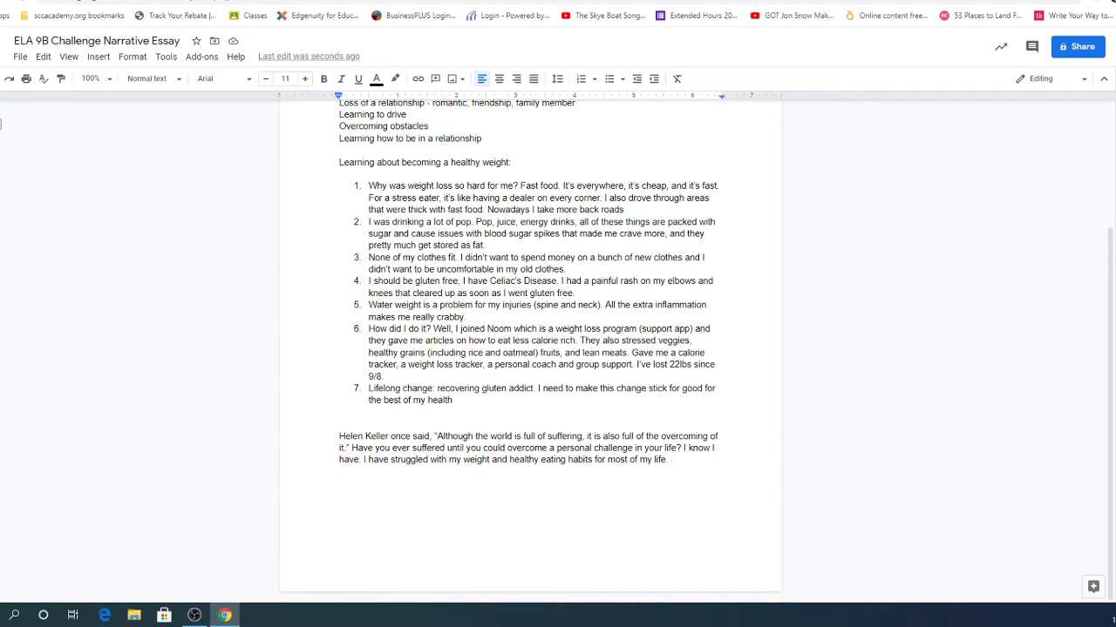
# Step: Write the sentence about years at a healthy weight only to fall back into bad habits
pyautogui.write('There are')
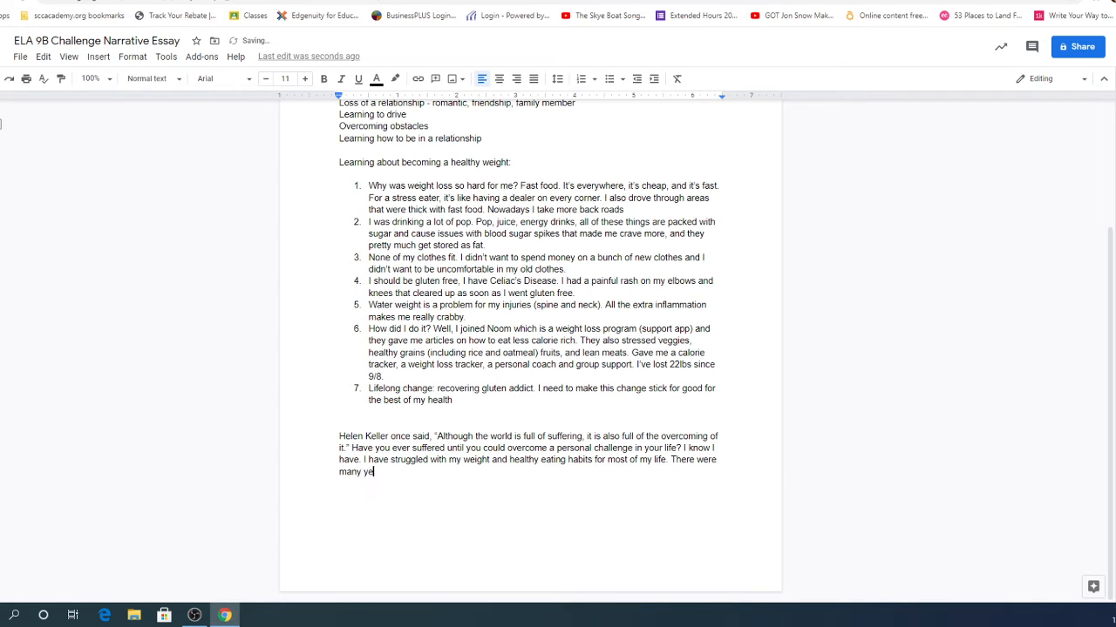
pyautogui.write('ars that I was a')
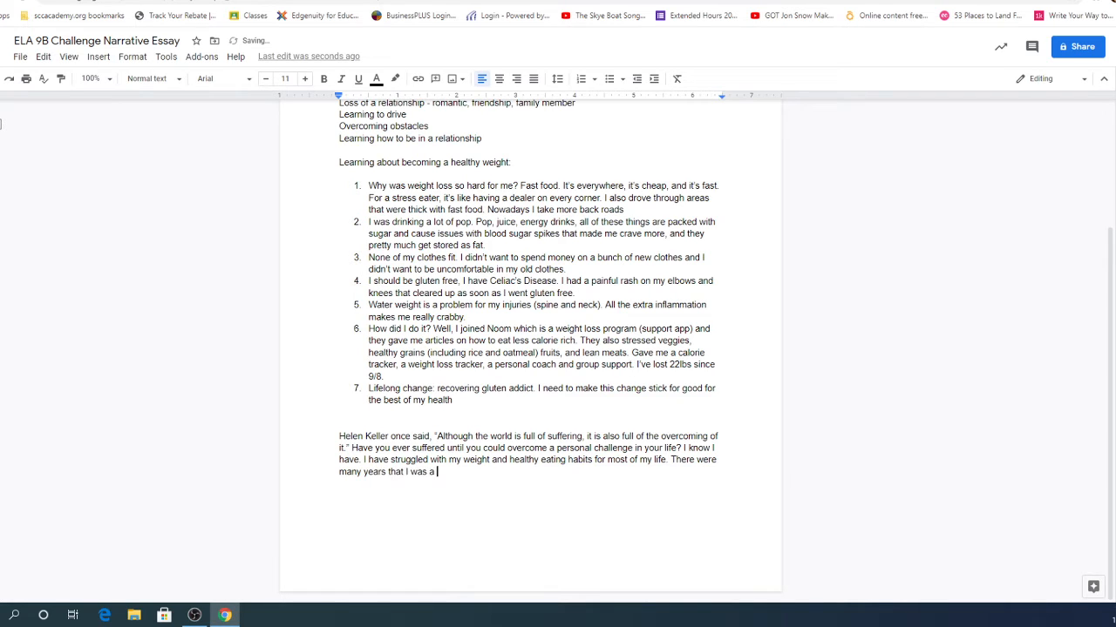
pyautogui.write('healthy weight,')
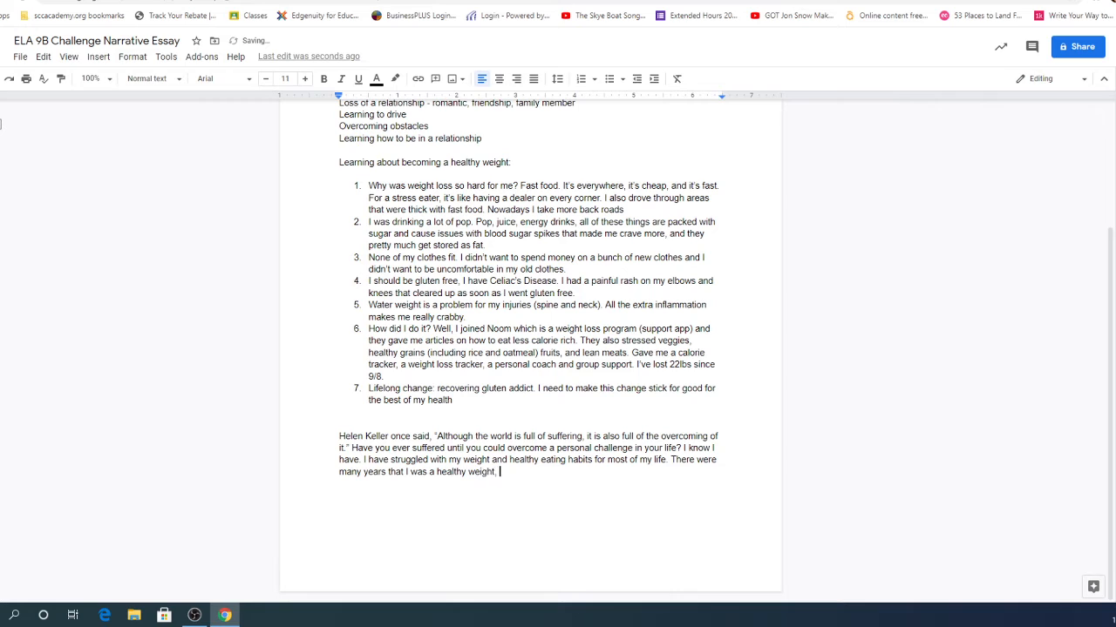
pyautogui.write('only to fail')
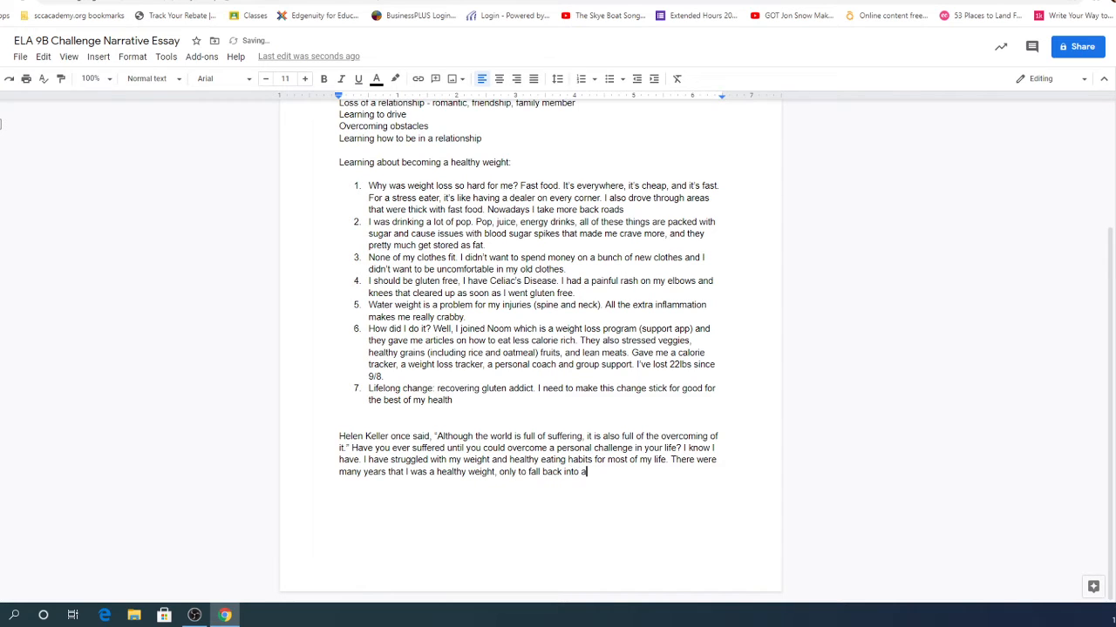
pyautogui.write('bad habits')
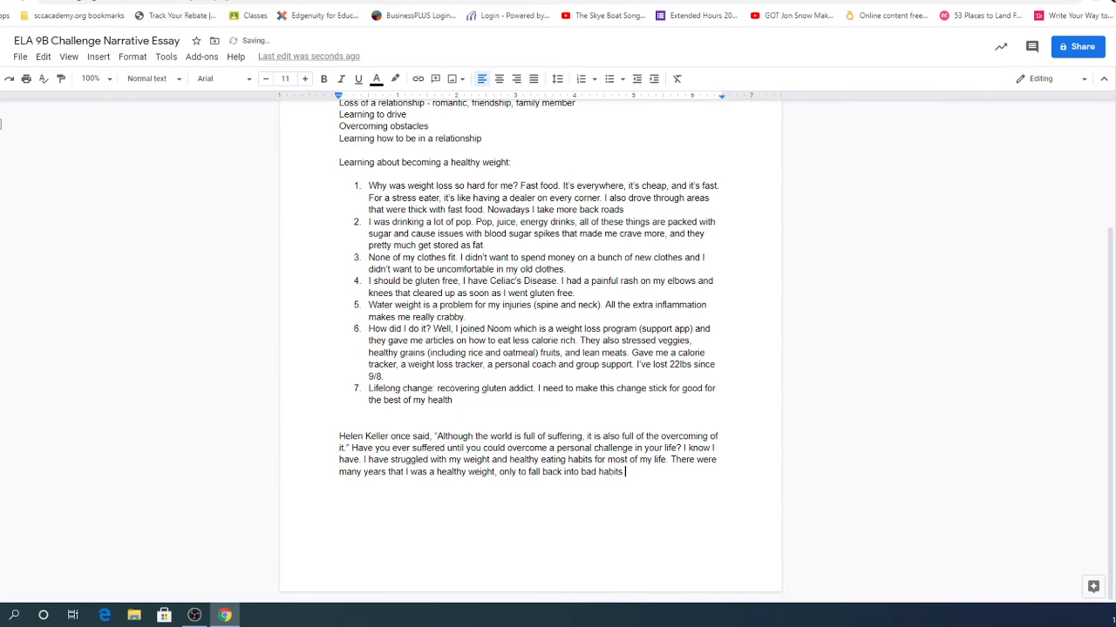
pyautogui.write('and')
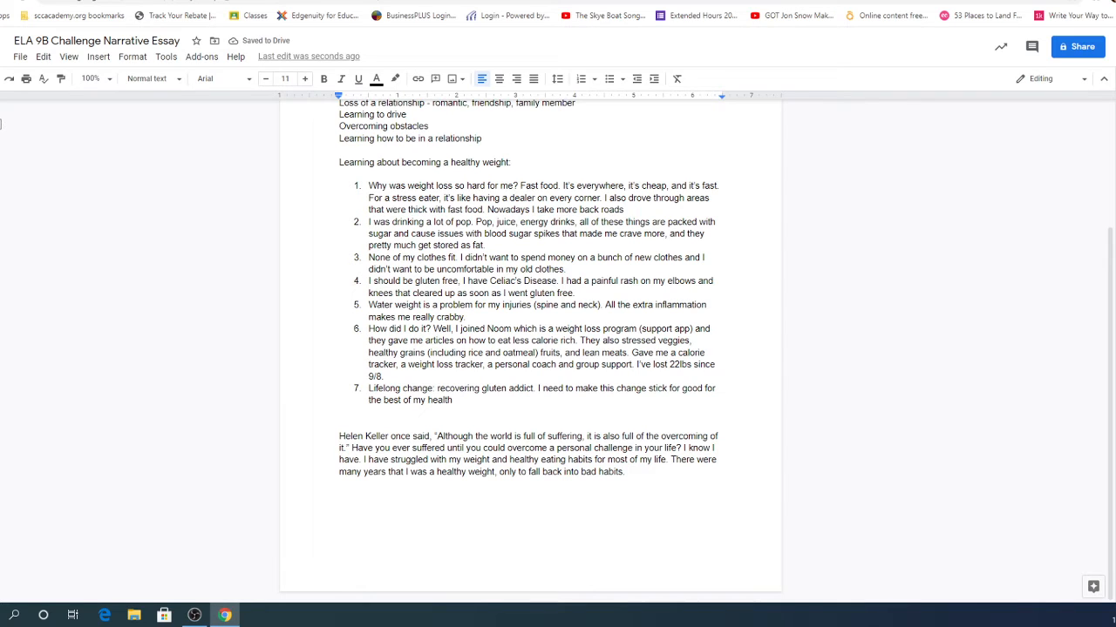
# Step: Add that eating is a stress reliever and I had to learn to eat healthy in moderation
pyautogui.write('For me, e')
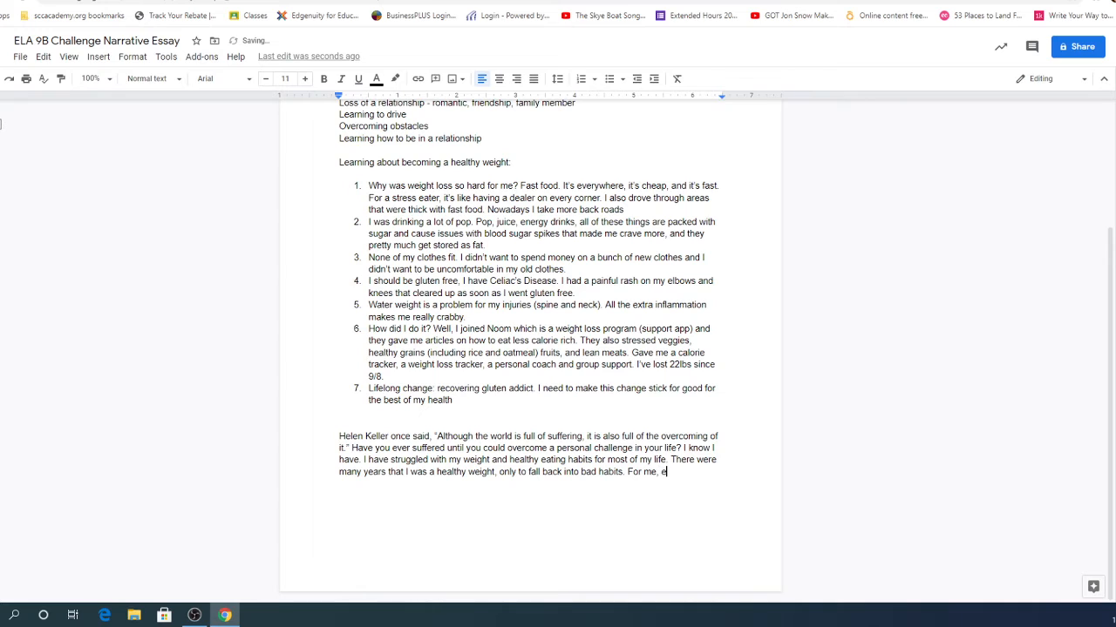
pyautogui.write('ating is a stress')
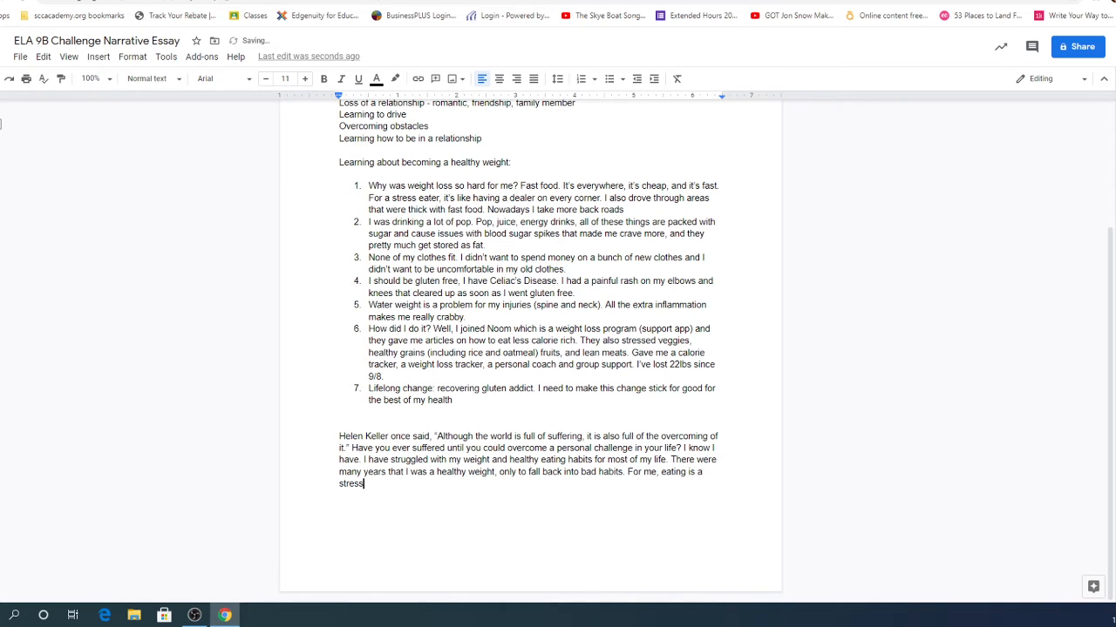
pyautogui.write('reliever, and')
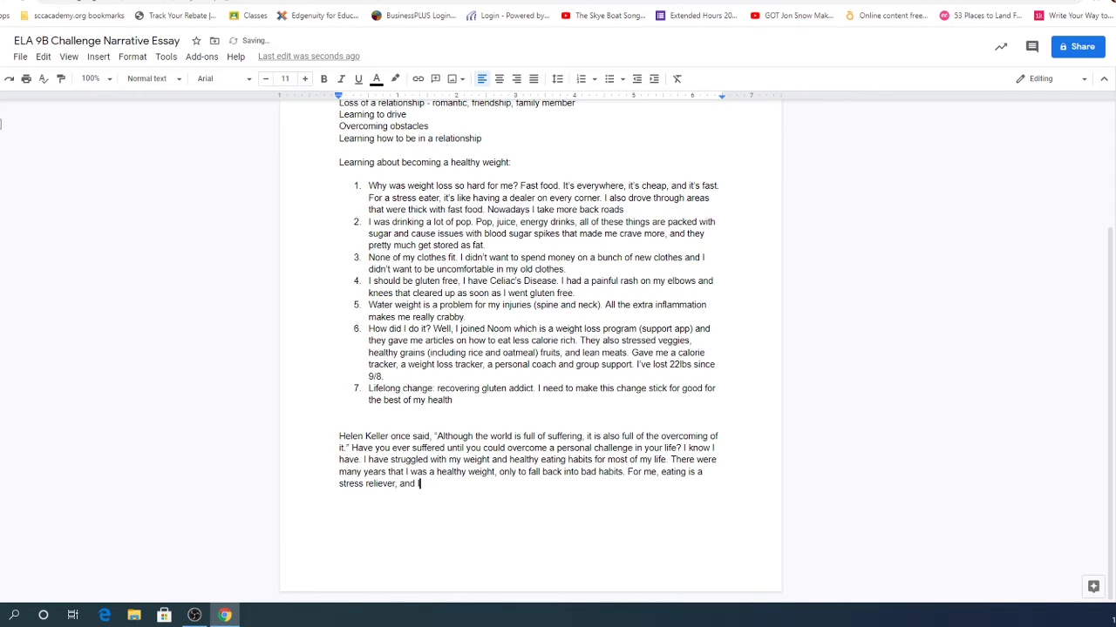
pyautogui.write('I had to learn how to eat')
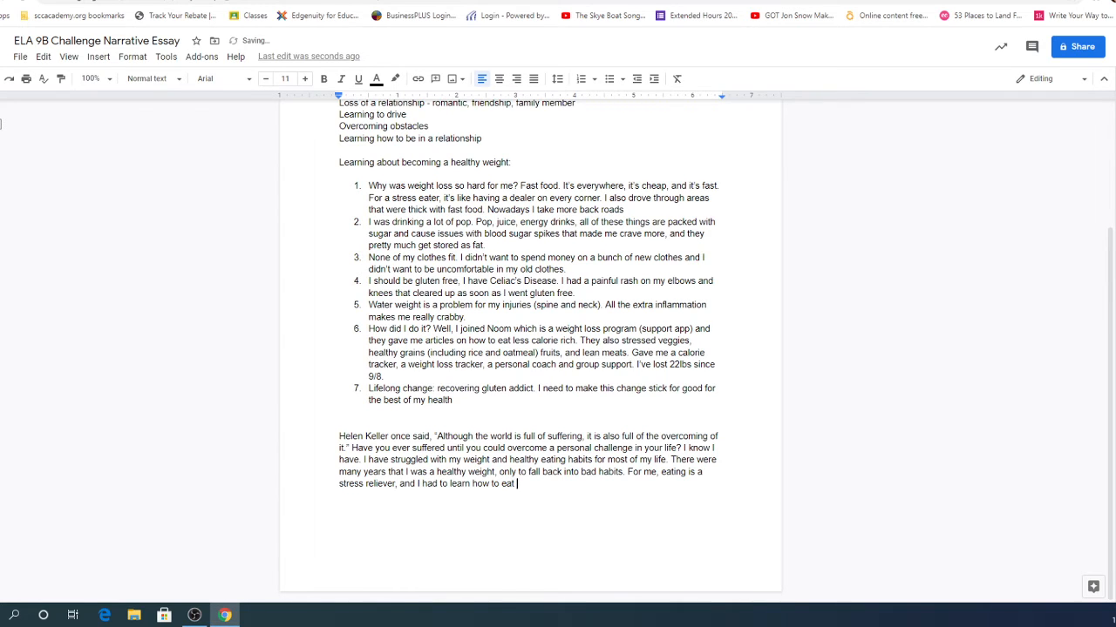
pyautogui.write('healthy')
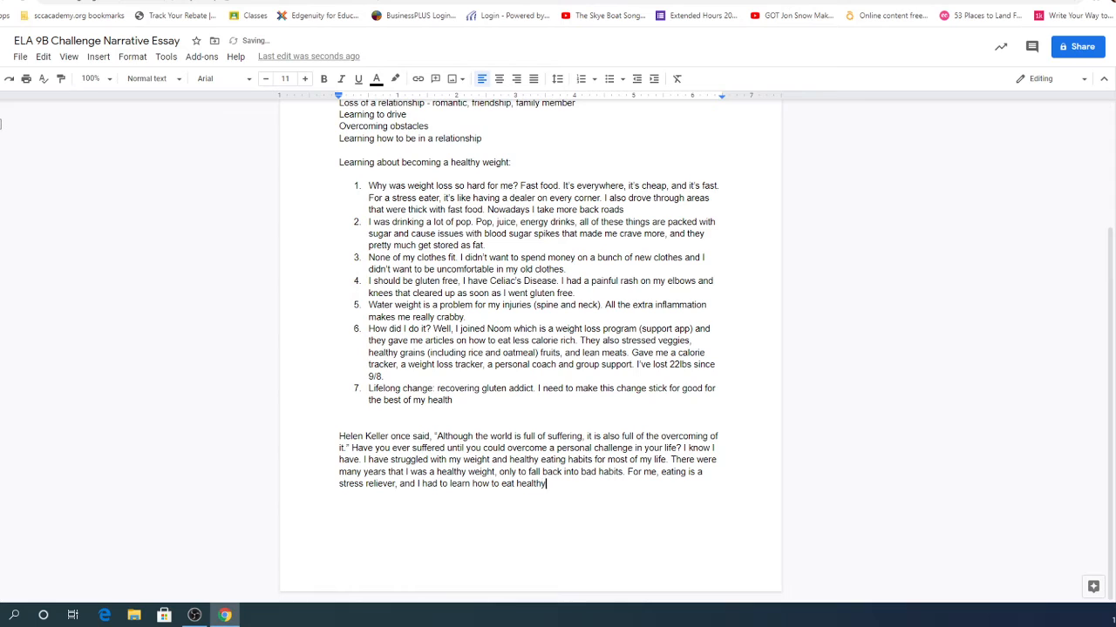
pyautogui.write('in moderation')
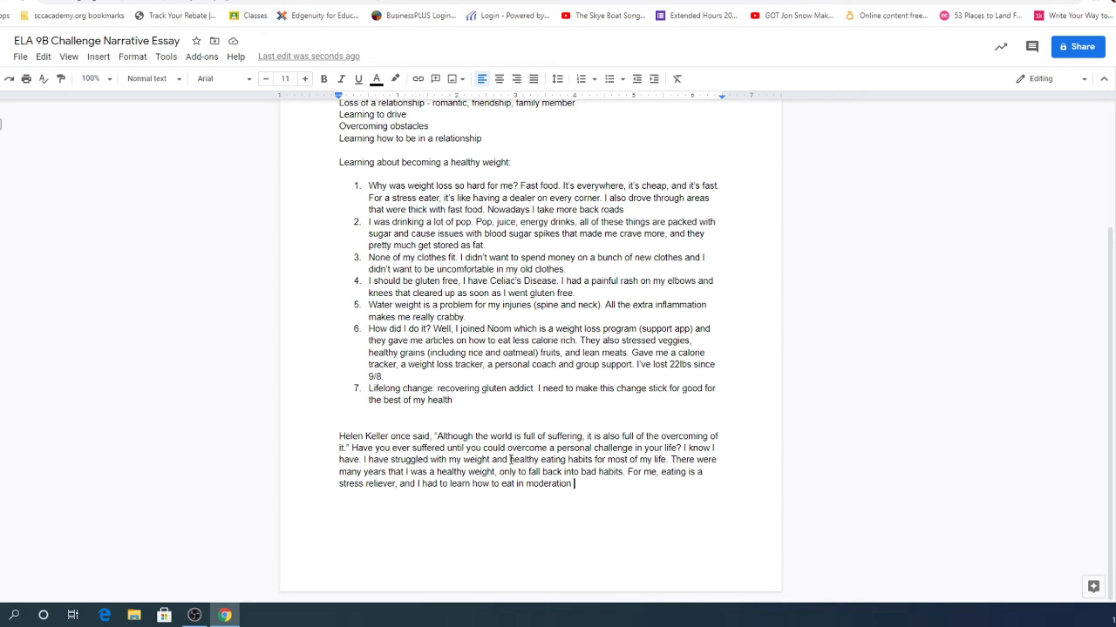
# Step: Delete "healthy" and end the sentence with "in order to be the best version of myself"
pyautogui.doubleClick(523, 461)
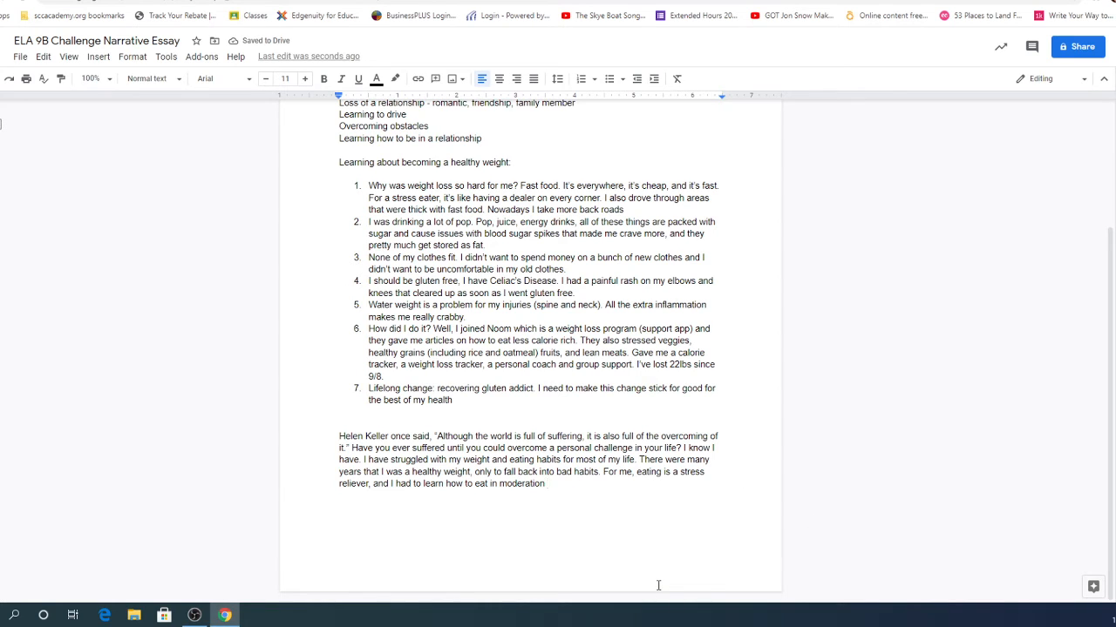
pyautogui.moveTo(768, 618)
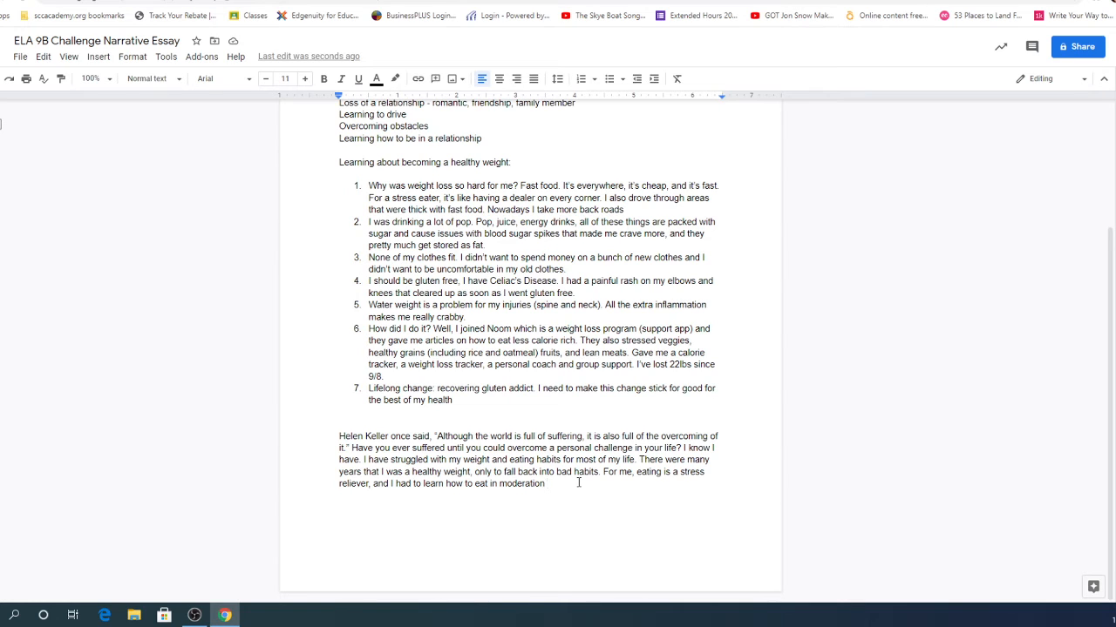
pyautogui.write('in order to')
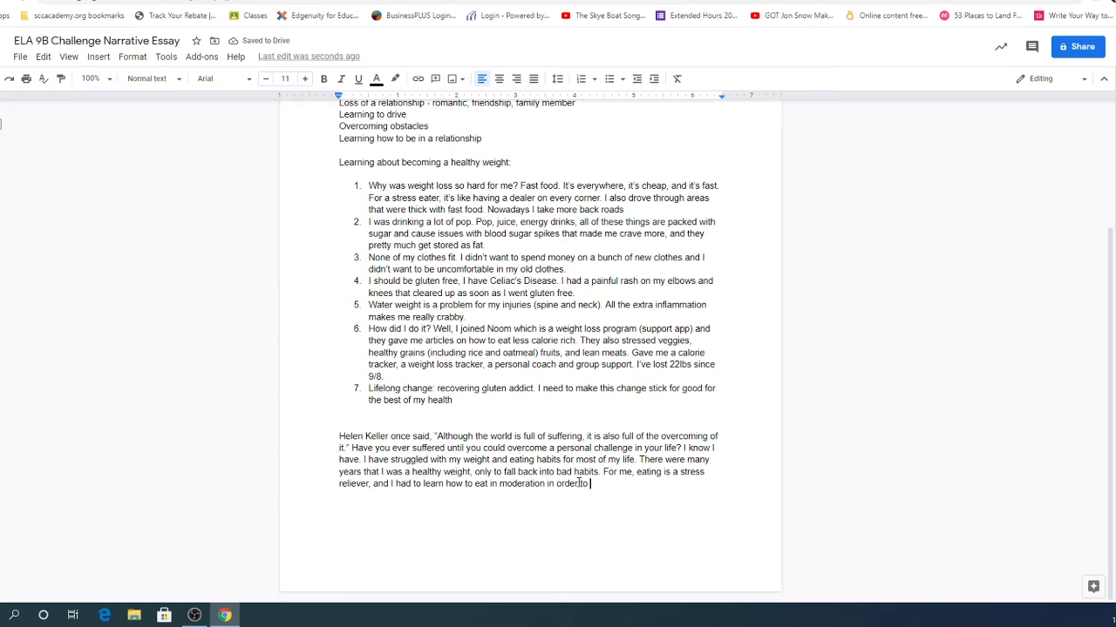
pyautogui.write('be the best version of myself.')
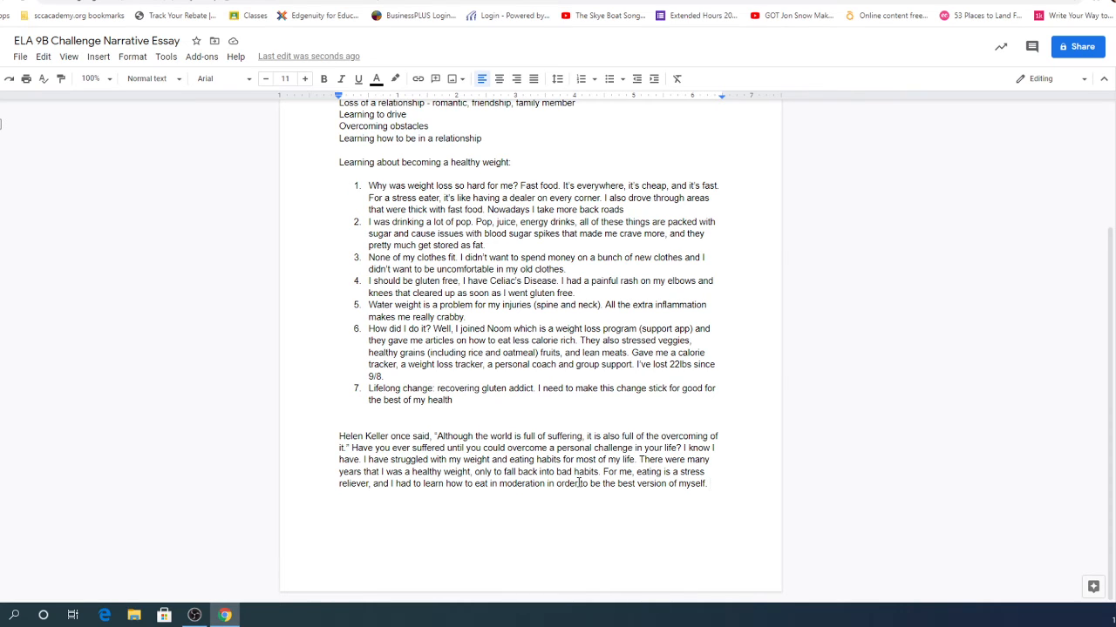
pyautogui.moveTo(140, 526)
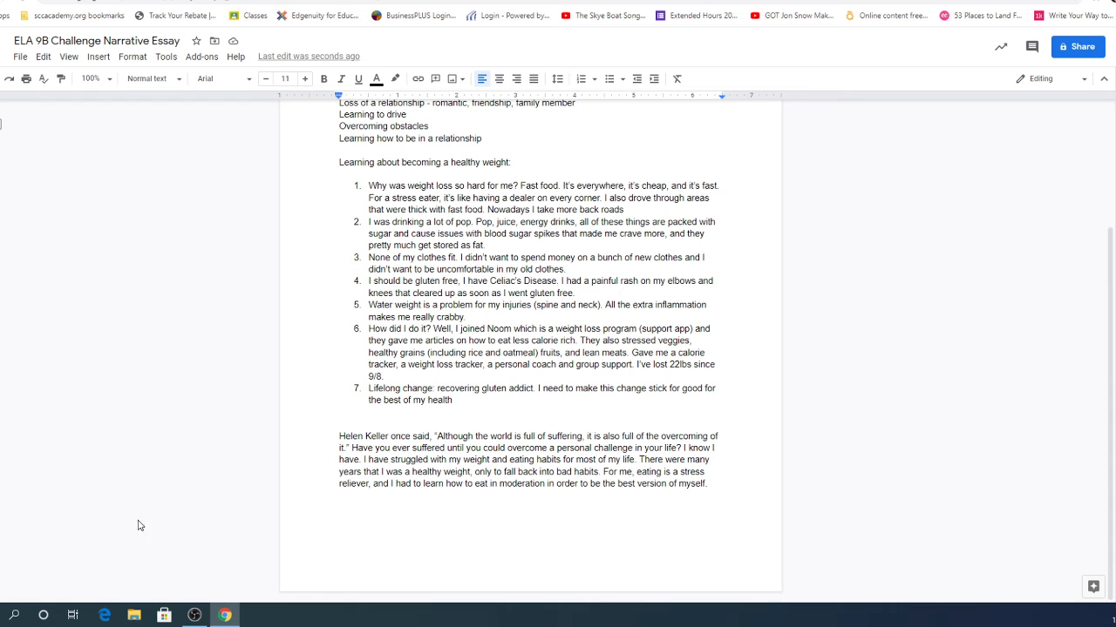